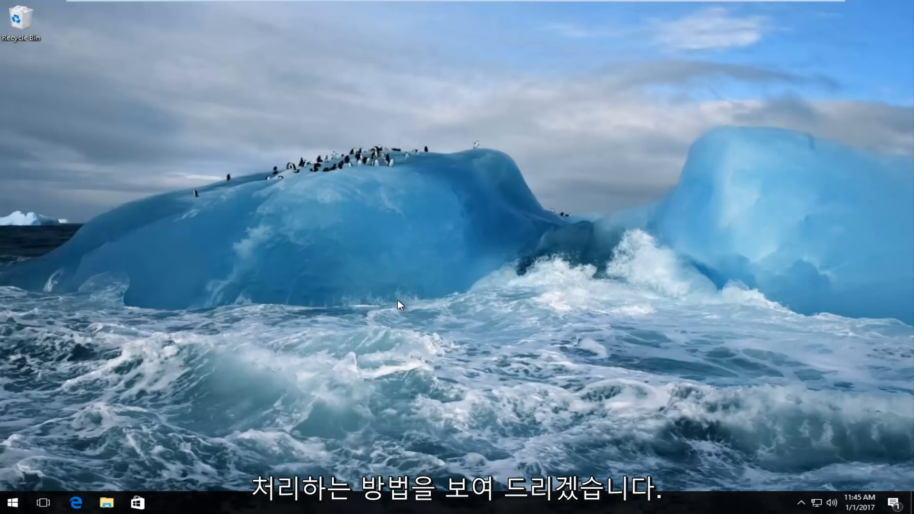
pyautogui.moveTo(107, 65)
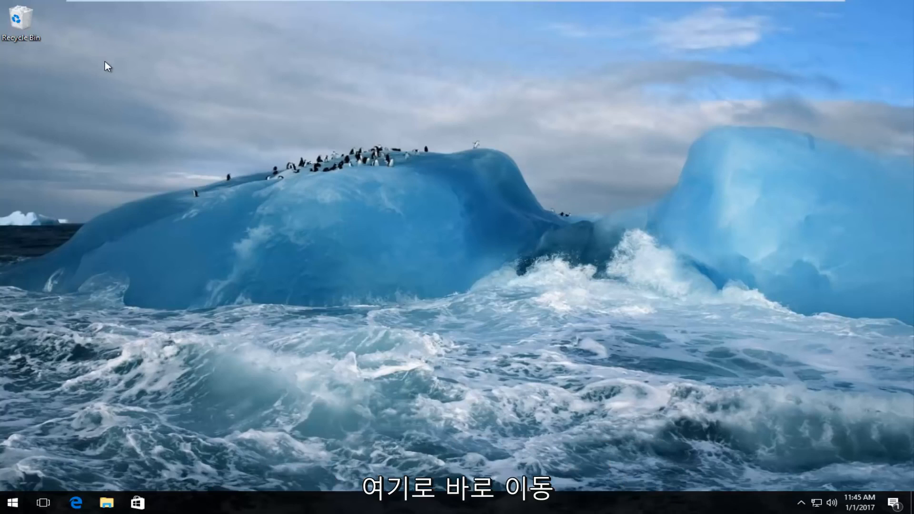
pyautogui.moveTo(141, 84)
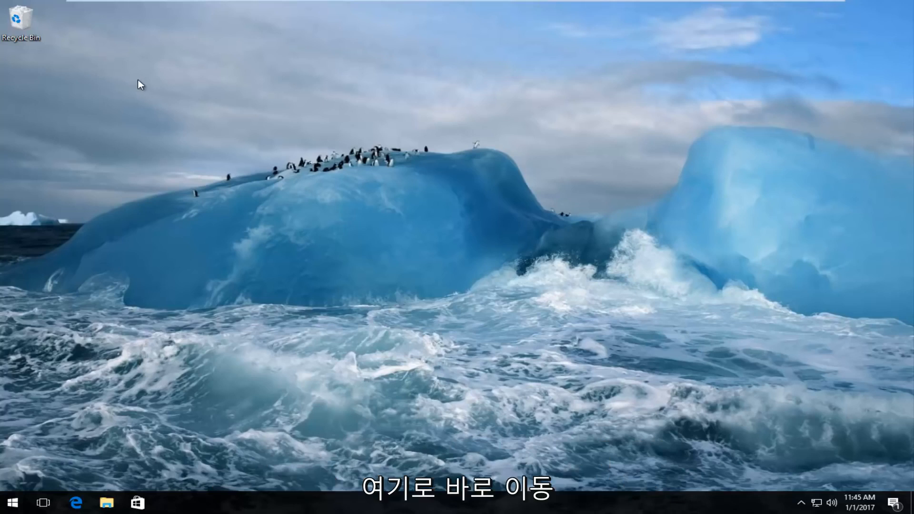
pyautogui.moveTo(253, 325)
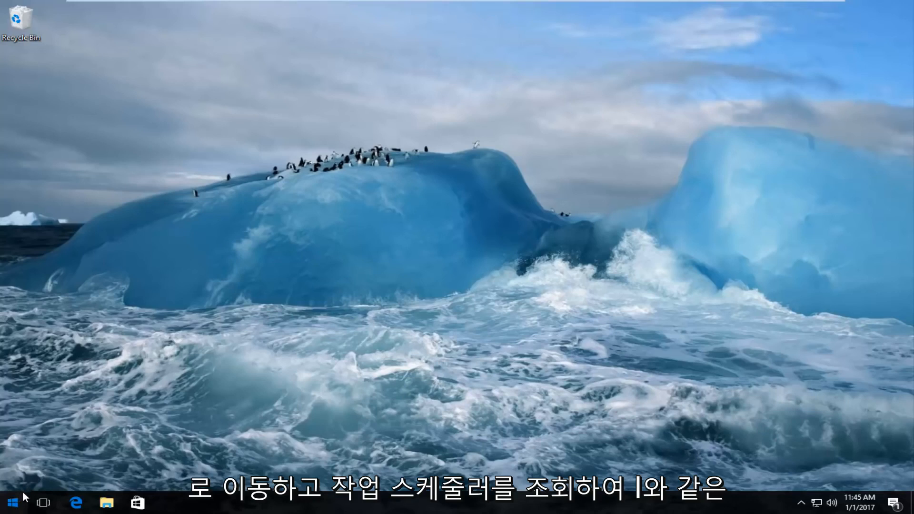
# Step: Search the Start menu for 'task scheduler' and launch the Task Scheduler app
pyautogui.click(12, 502)
pyautogui.write('t')
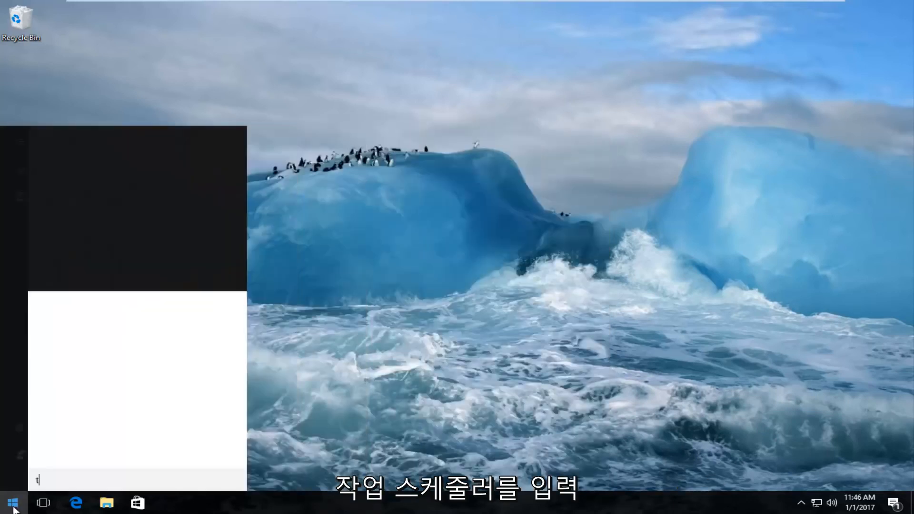
pyautogui.write('ask scheduler')
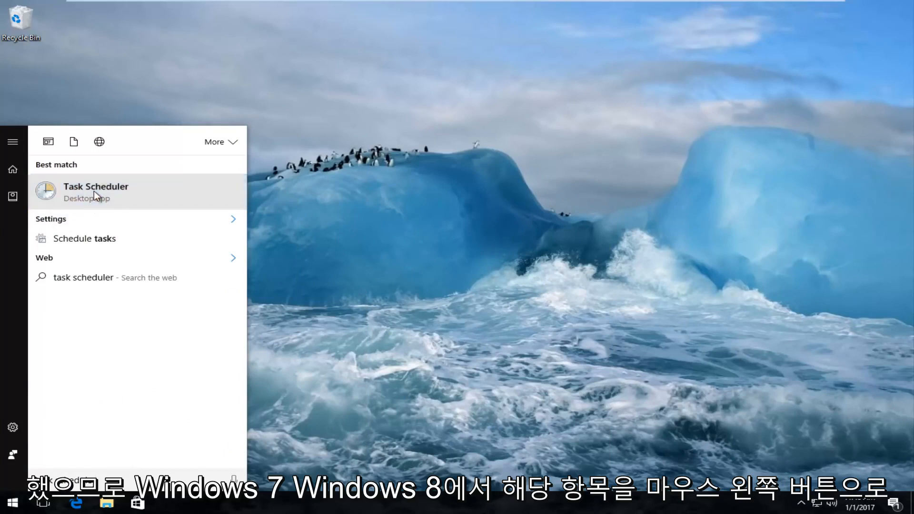
pyautogui.click(96, 193)
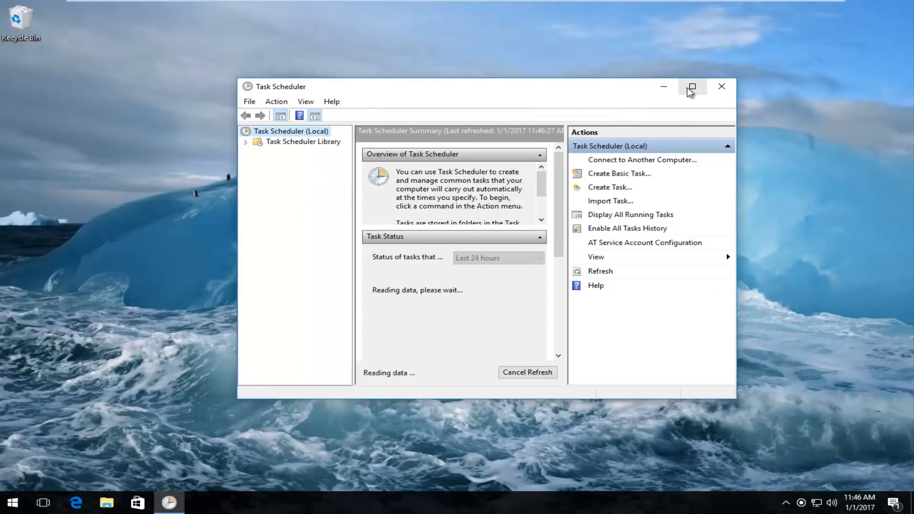
# Step: Maximize Task Scheduler and expand Task Scheduler Library > Microsoft > Windows in the tree
pyautogui.click(690, 87)
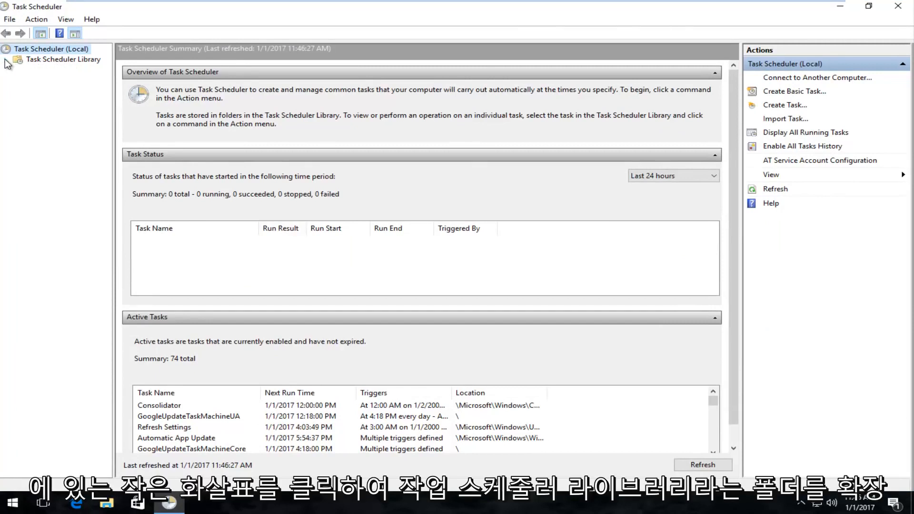
pyautogui.click(6, 59)
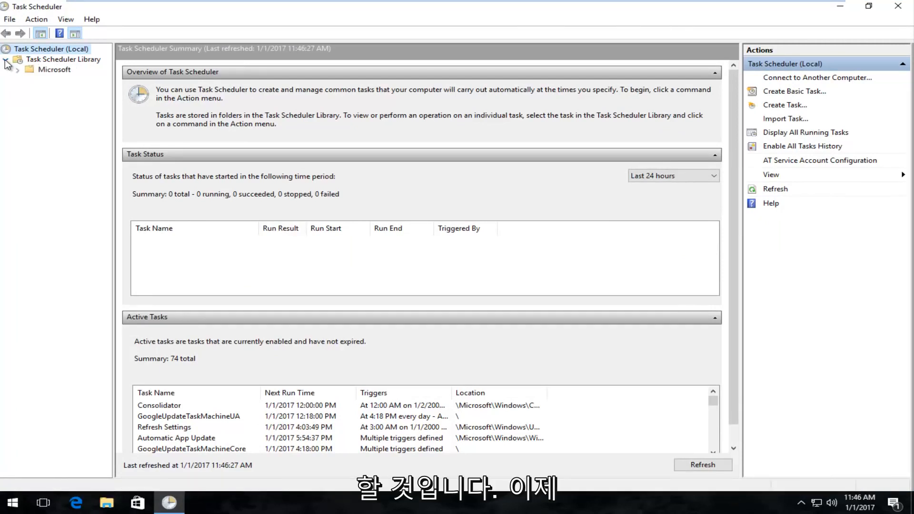
pyautogui.click(5, 59)
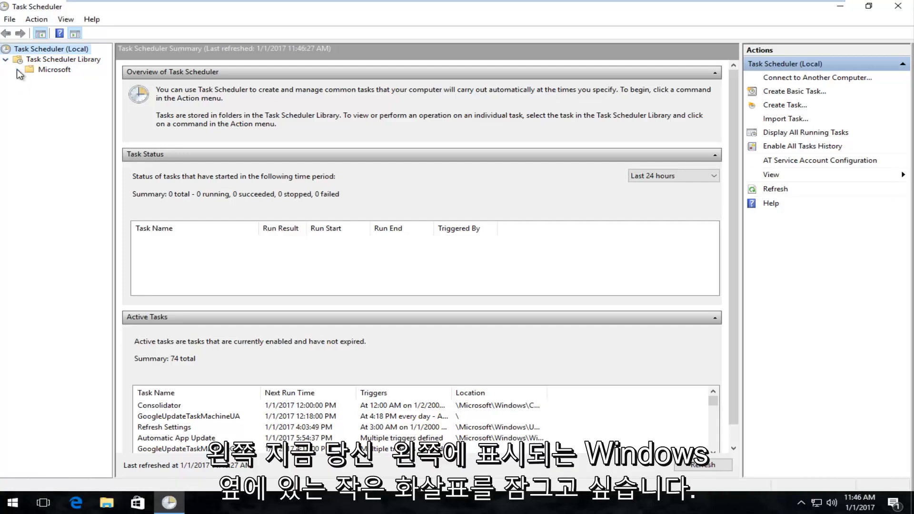
pyautogui.click(18, 69)
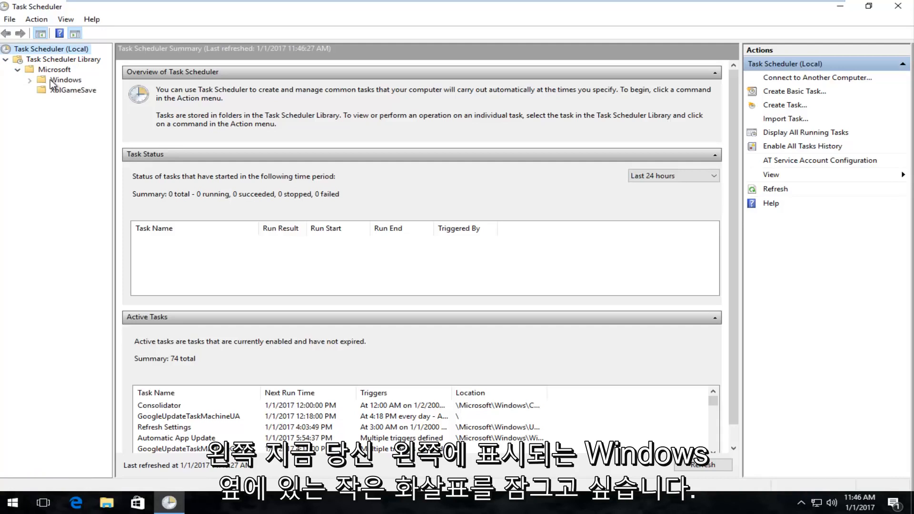
pyautogui.click(30, 80)
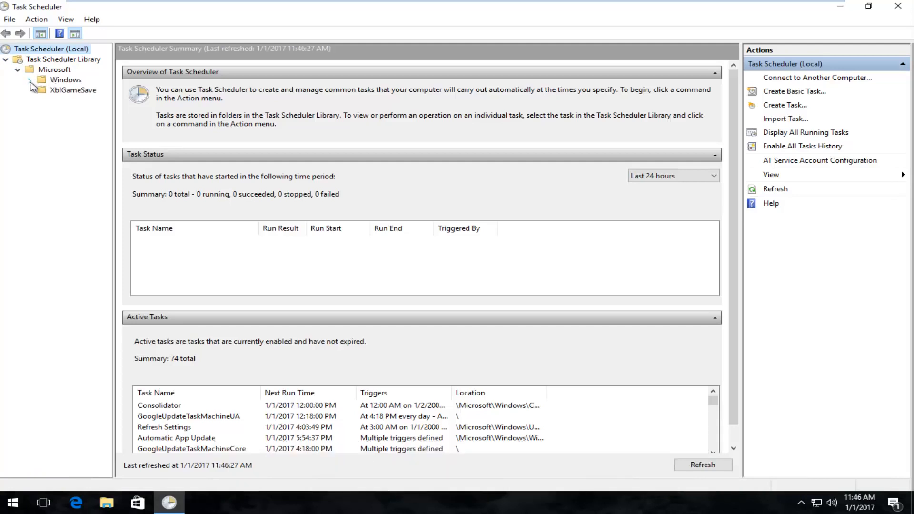
pyautogui.click(29, 80)
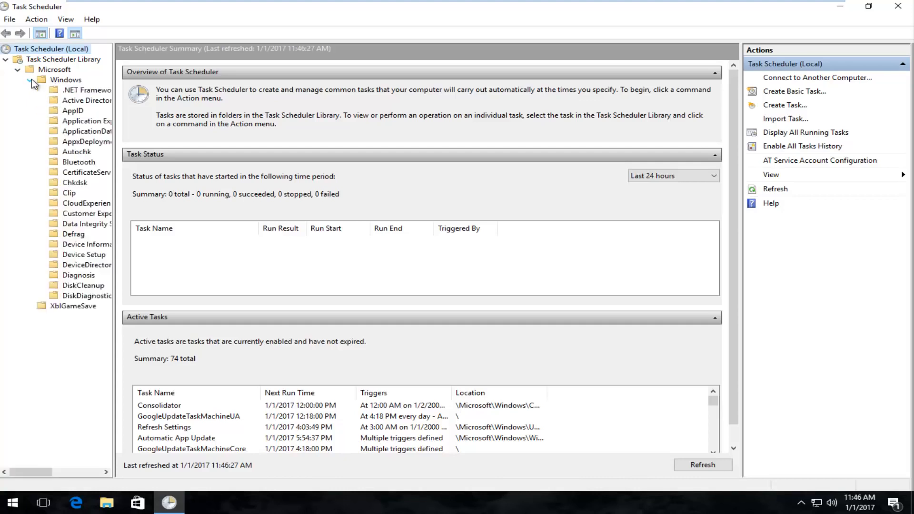
pyautogui.scroll(-3)
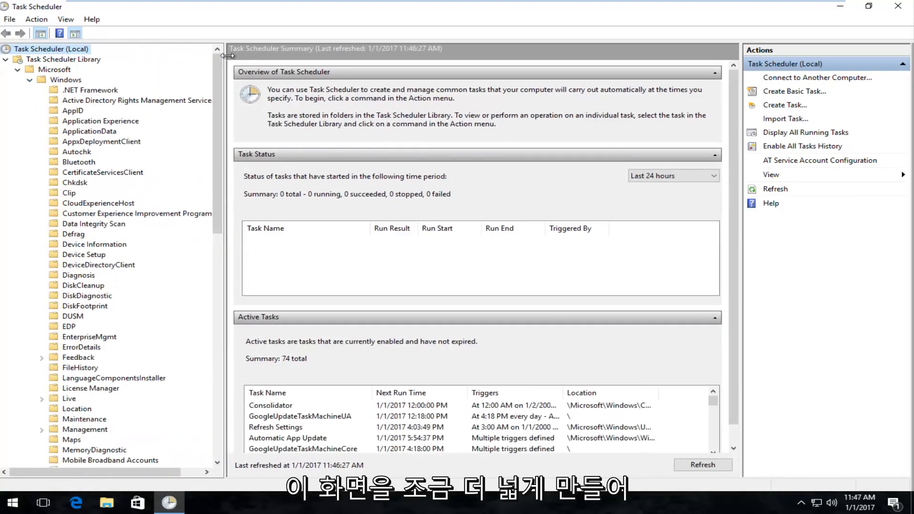
# Step: Widen the folder pane and open the Windows Defender folder to list its four tasks
pyautogui.moveTo(226, 55); pyautogui.dragTo(270, 55)
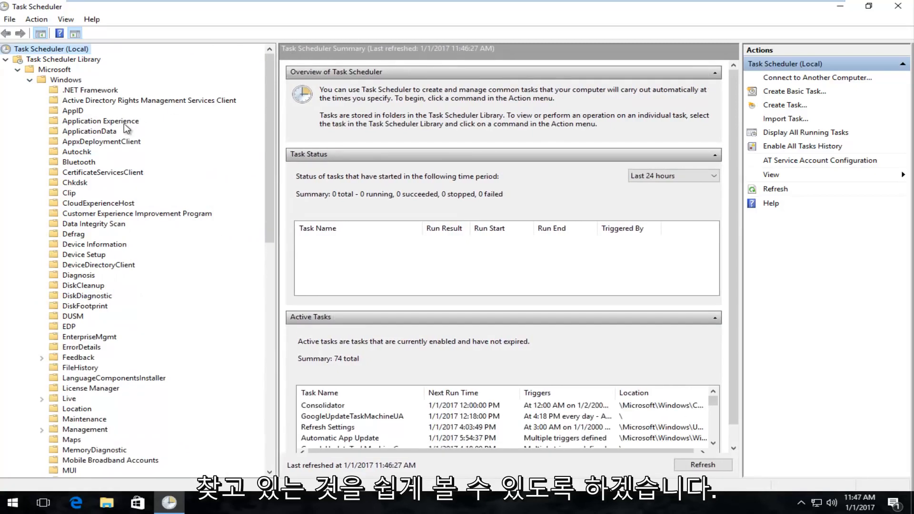
pyautogui.scroll(-3)
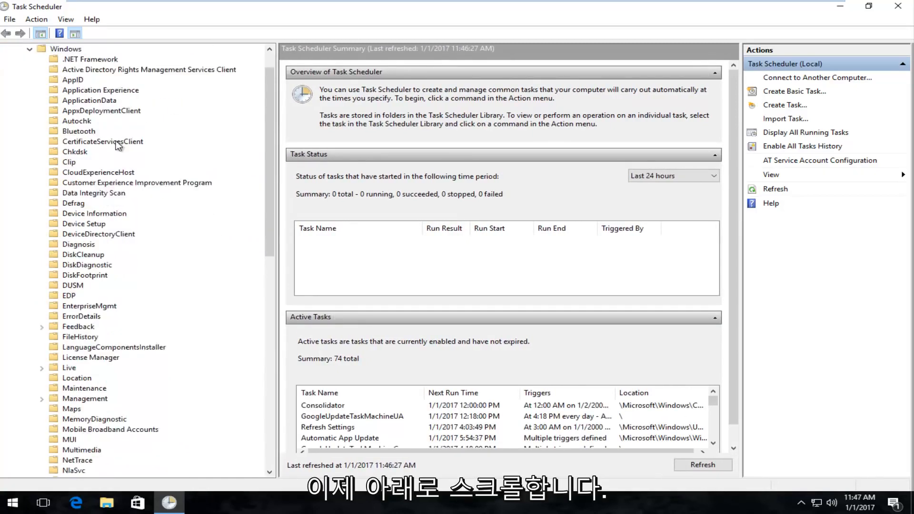
pyautogui.scroll(-3)
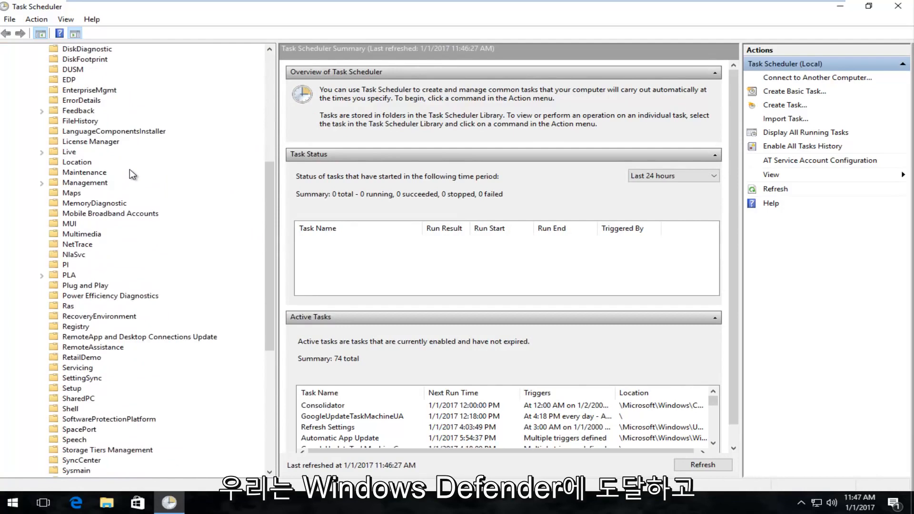
pyautogui.scroll(-3)
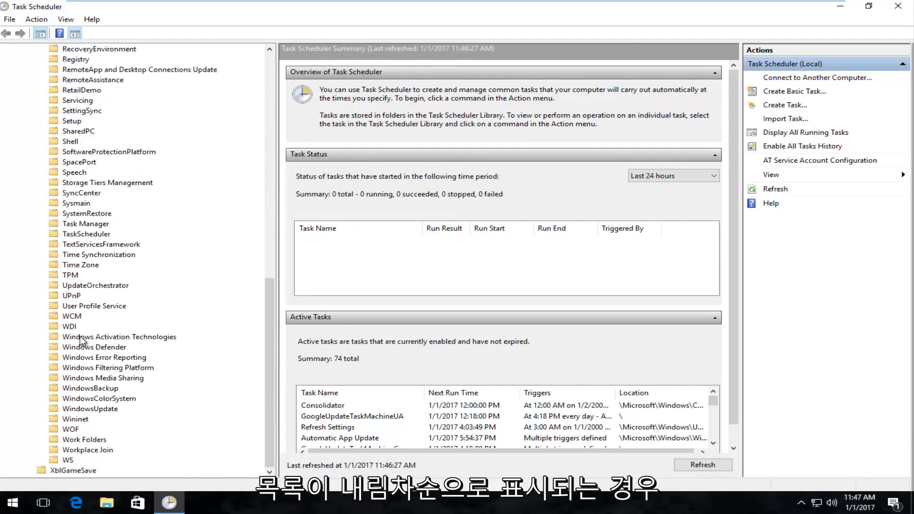
pyautogui.click(93, 347)
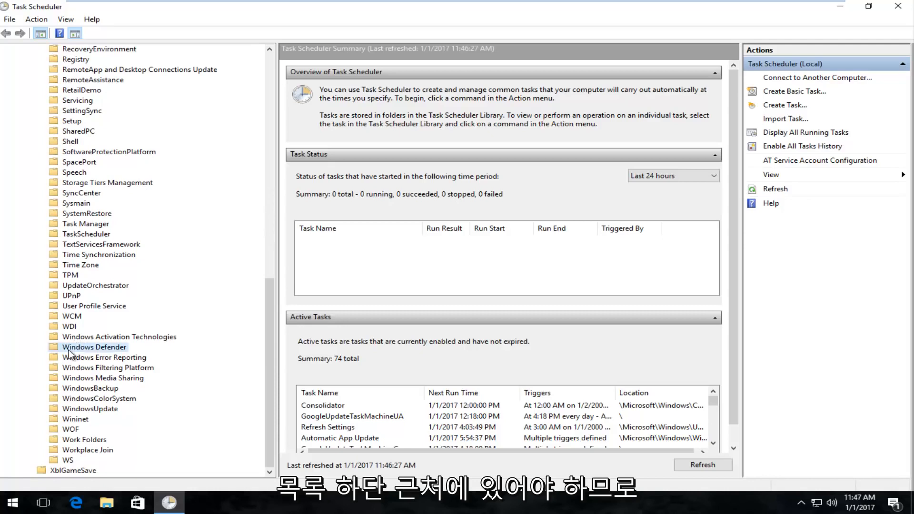
pyautogui.click(94, 347)
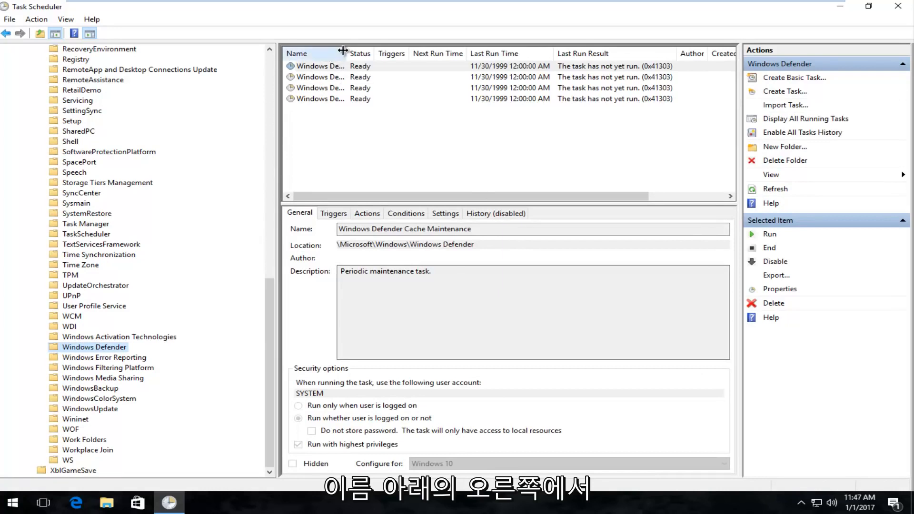
# Step: Widen the Name column and select the Windows Defender Scheduled Scan task
pyautogui.moveTo(343, 53); pyautogui.dragTo(374, 53)
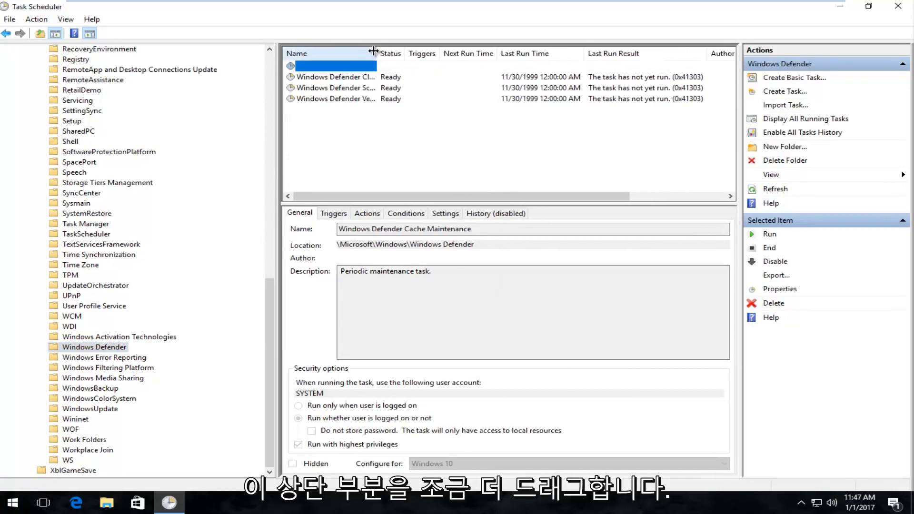
pyautogui.moveTo(373, 53); pyautogui.dragTo(420, 53)
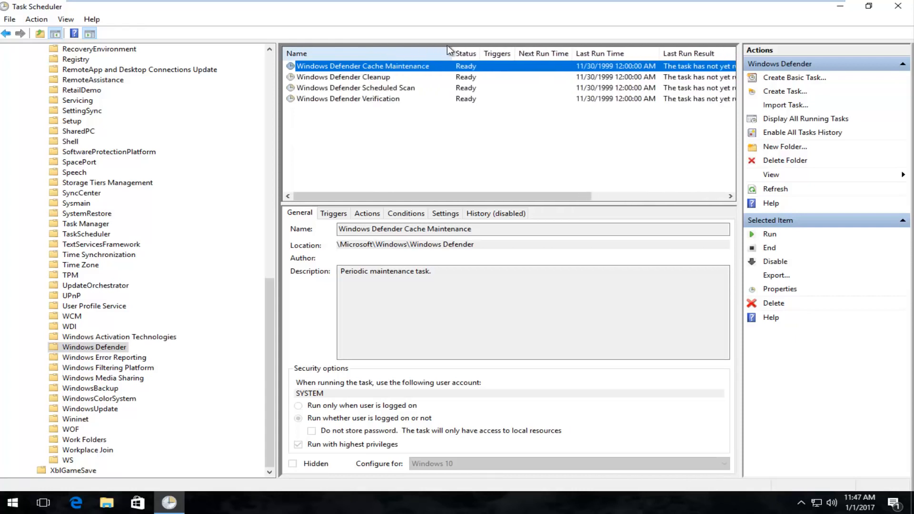
pyautogui.click(348, 99)
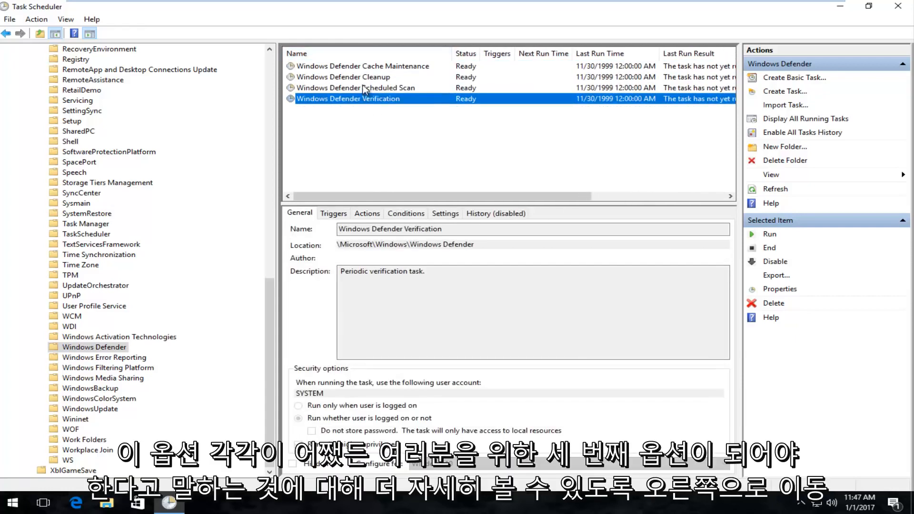
pyautogui.click(343, 76)
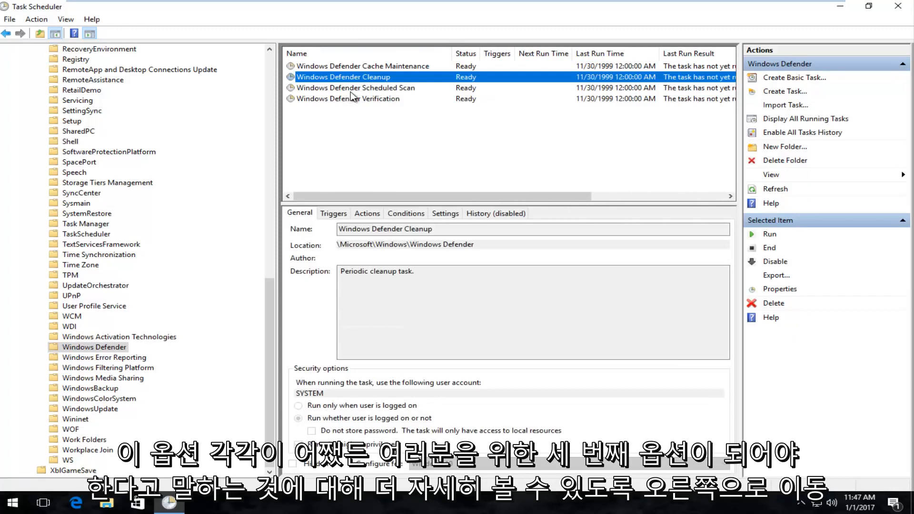
pyautogui.click(355, 88)
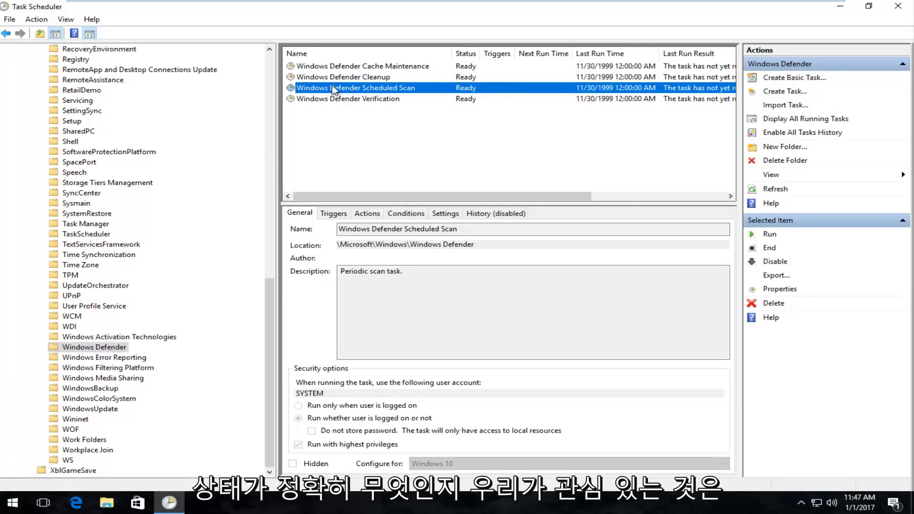
# Step: Open the Properties window of the Windows Defender Scheduled Scan task from its context menu
pyautogui.rightClick(355, 88)
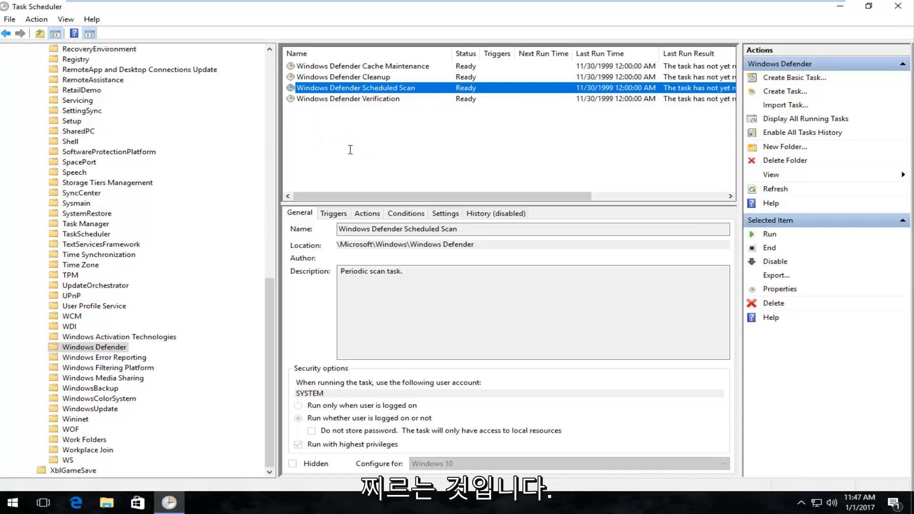
pyautogui.click(779, 288)
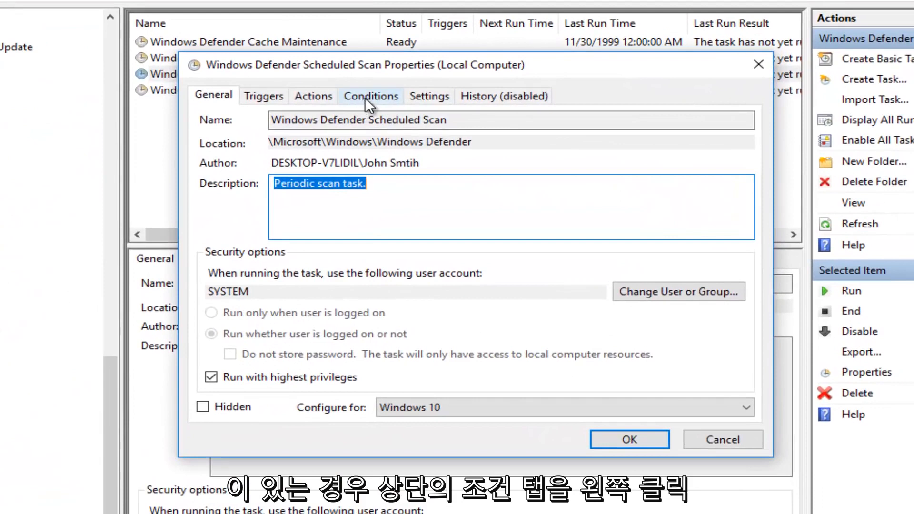
# Step: On the Conditions tab, uncheck 'Start only if on AC power', then save with OK
pyautogui.click(371, 96)
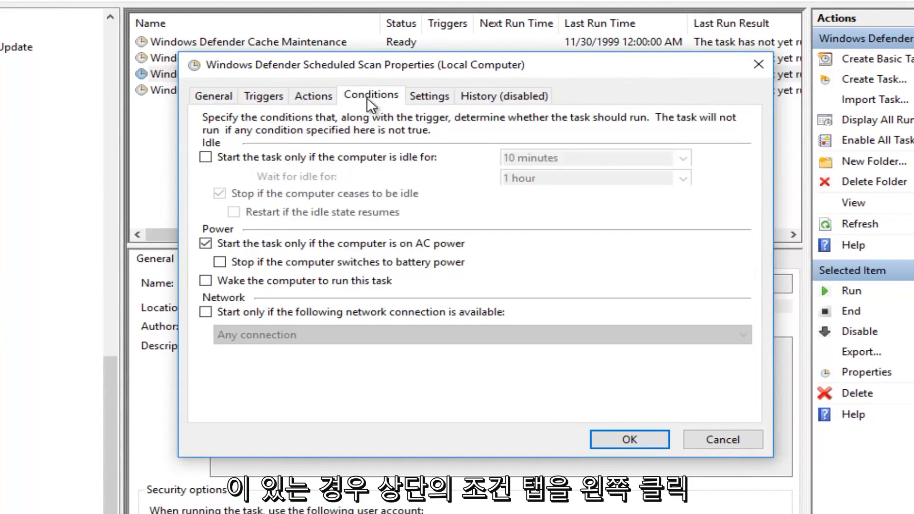
pyautogui.moveTo(224, 344)
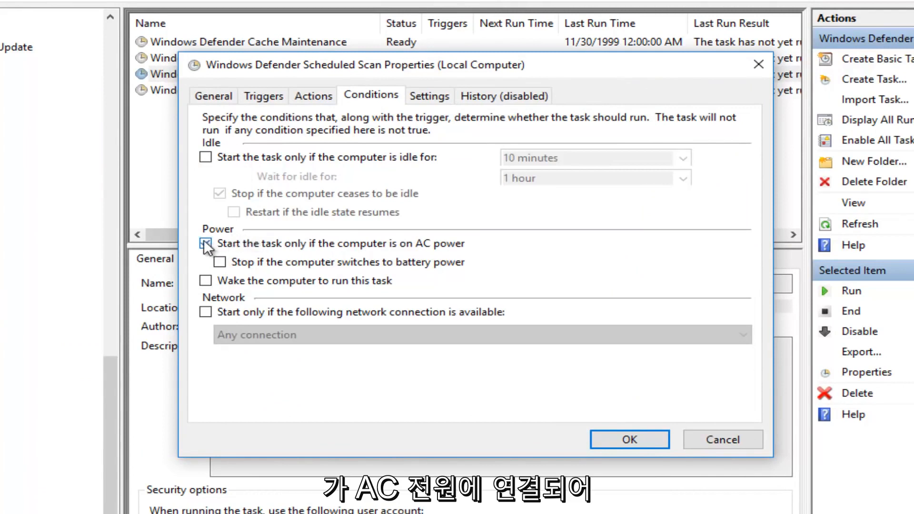
pyautogui.click(205, 243)
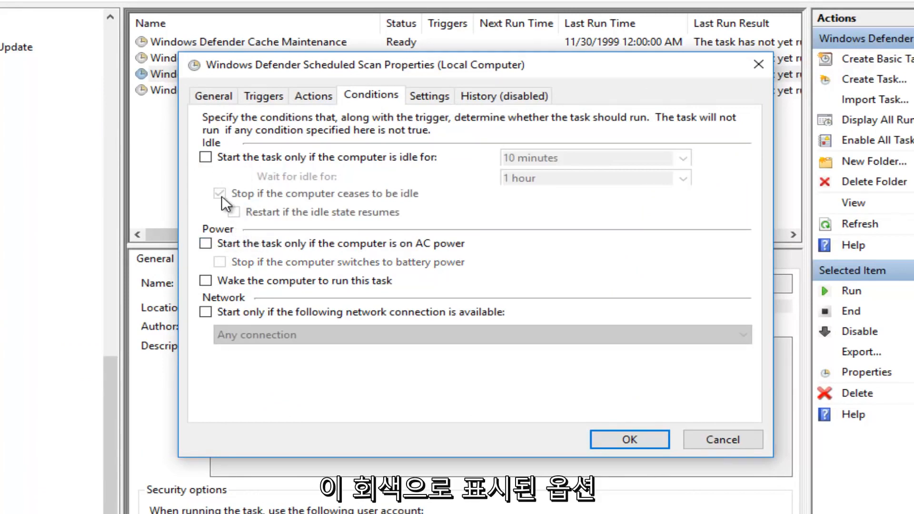
pyautogui.moveTo(372, 205)
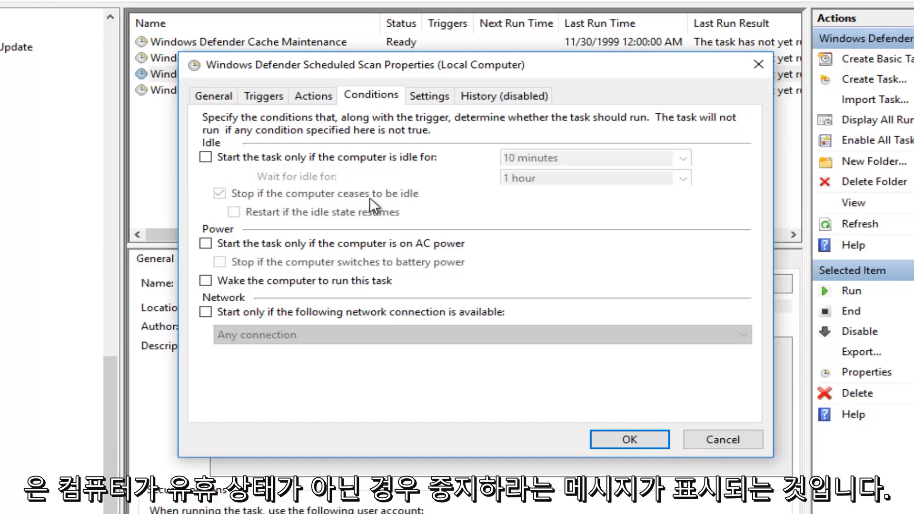
pyautogui.moveTo(258, 202)
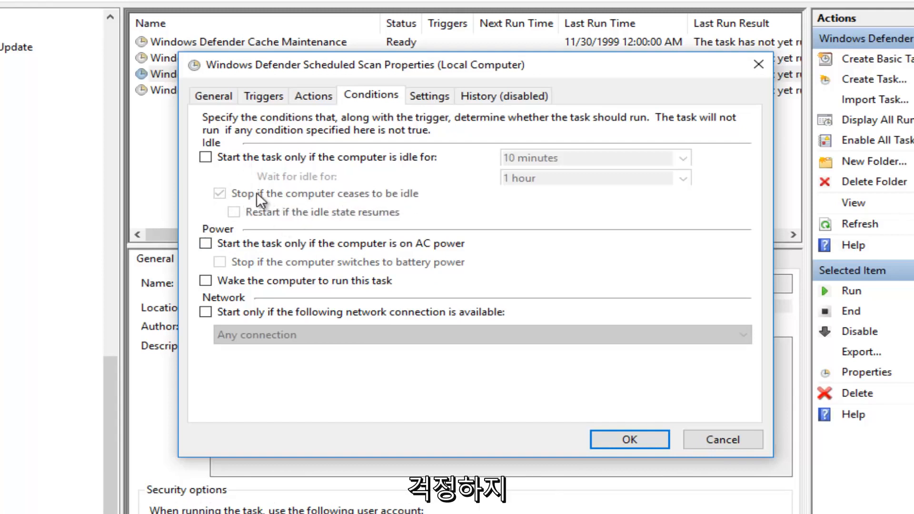
pyautogui.click(220, 194)
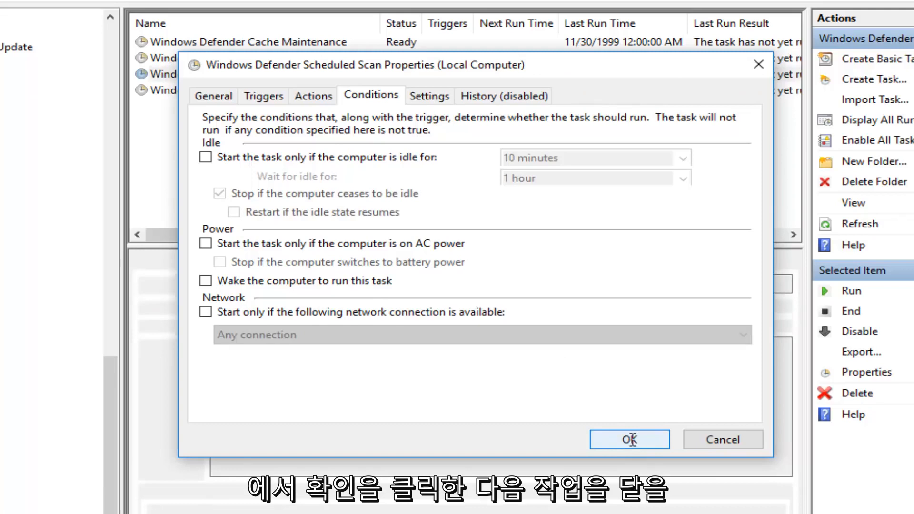
pyautogui.click(629, 439)
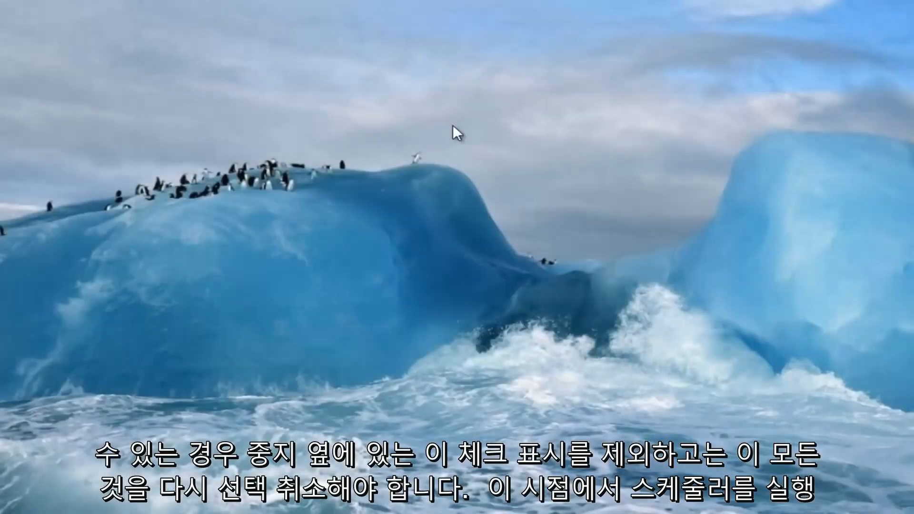
pyautogui.moveTo(316, 226)
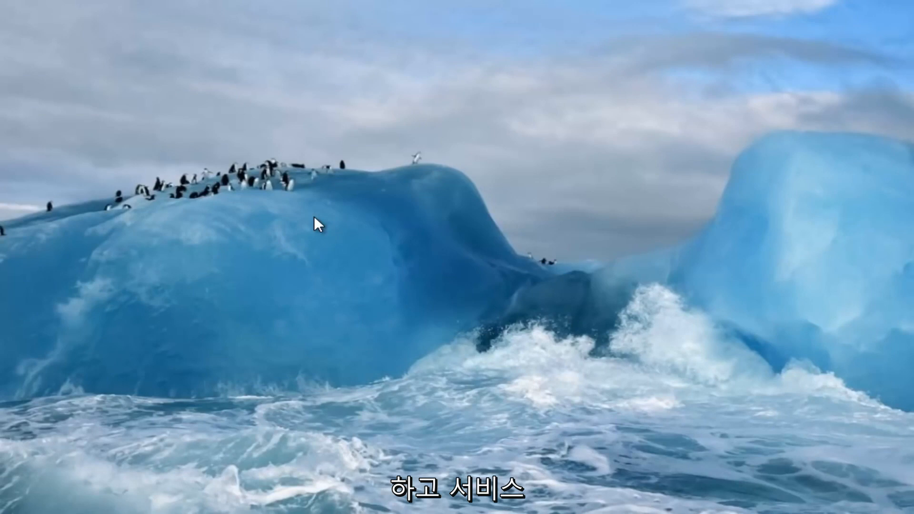